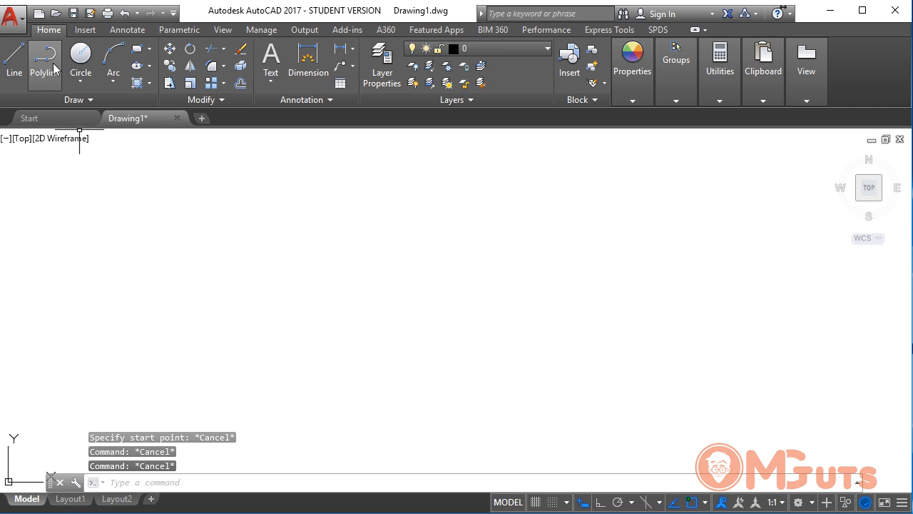
Start the Polyline tool to draw a closed right triangle with vertical and horizontal legs.
{"action": "left_click", "coordinate": [44, 62]}
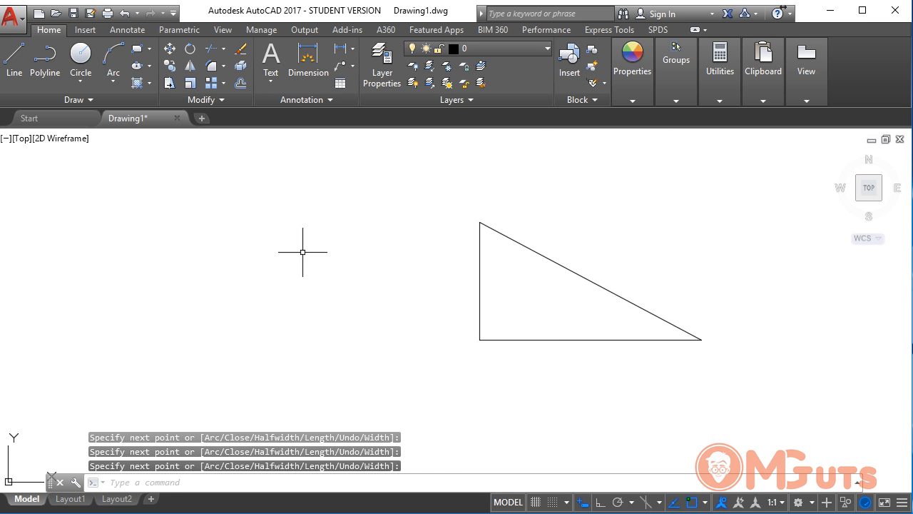
{"action": "mouse_move", "coordinate": [518, 189]}
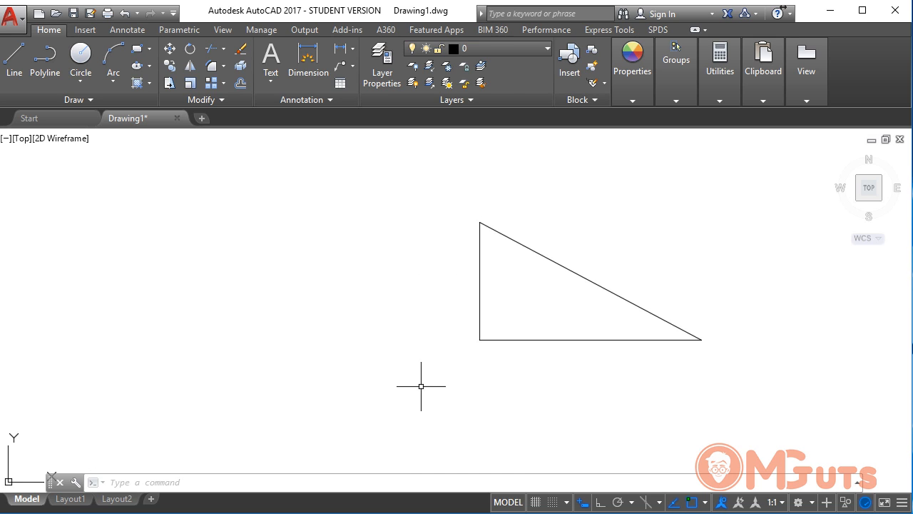
{"action": "mouse_move", "coordinate": [425, 219]}
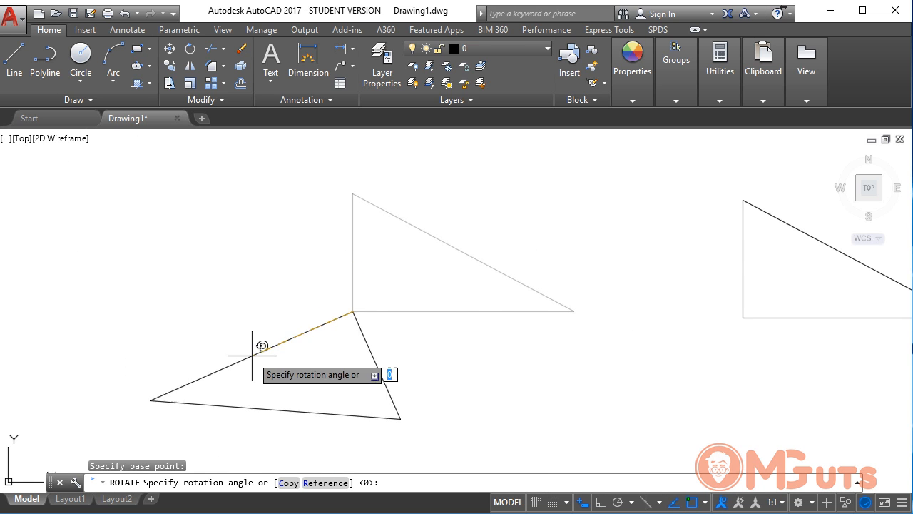
{"action": "key", "text": "Escape"}
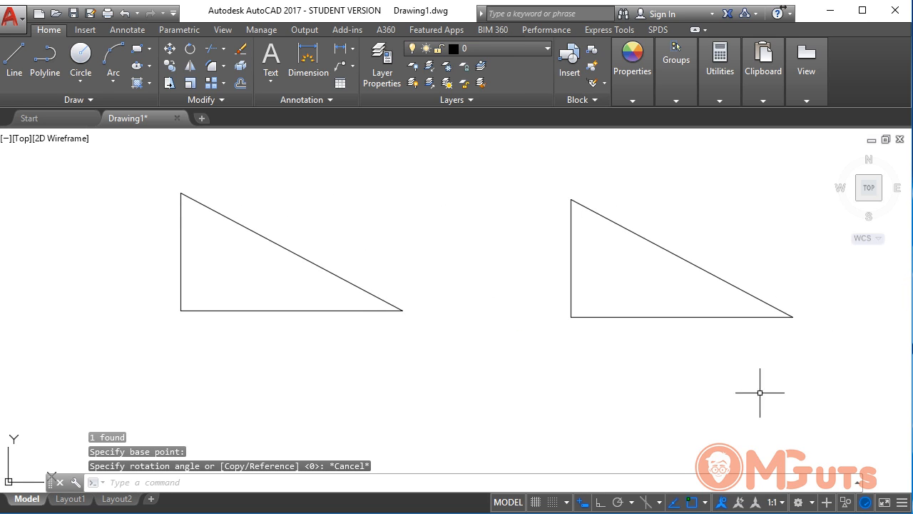
{"action": "mouse_move", "coordinate": [453, 376]}
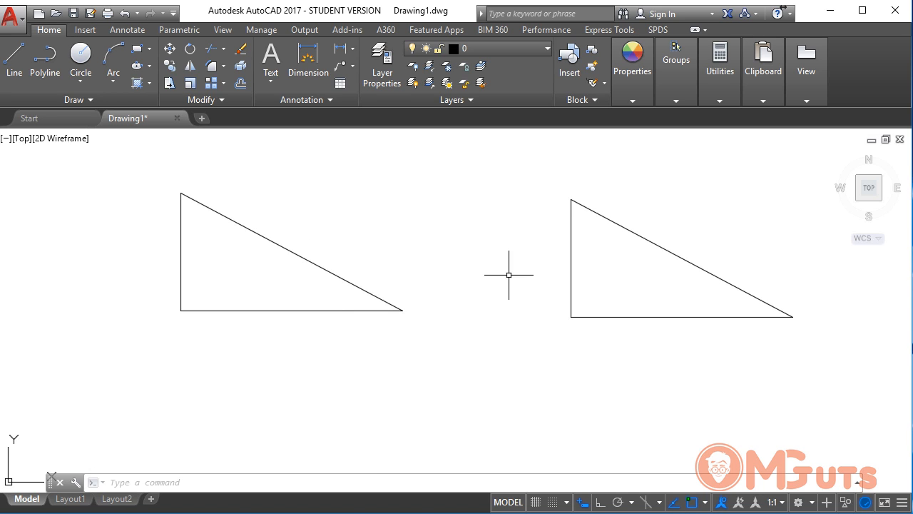
{"action": "mouse_move", "coordinate": [466, 364]}
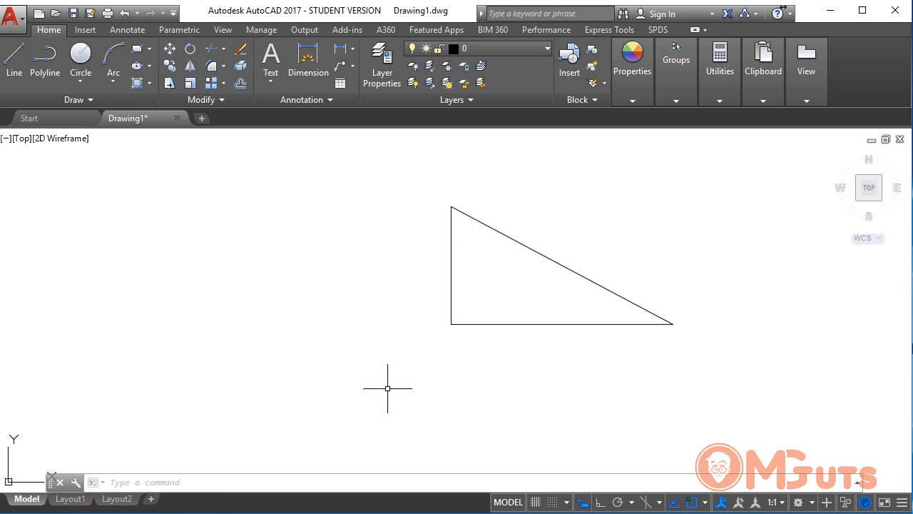
{"action": "mouse_move", "coordinate": [264, 254]}
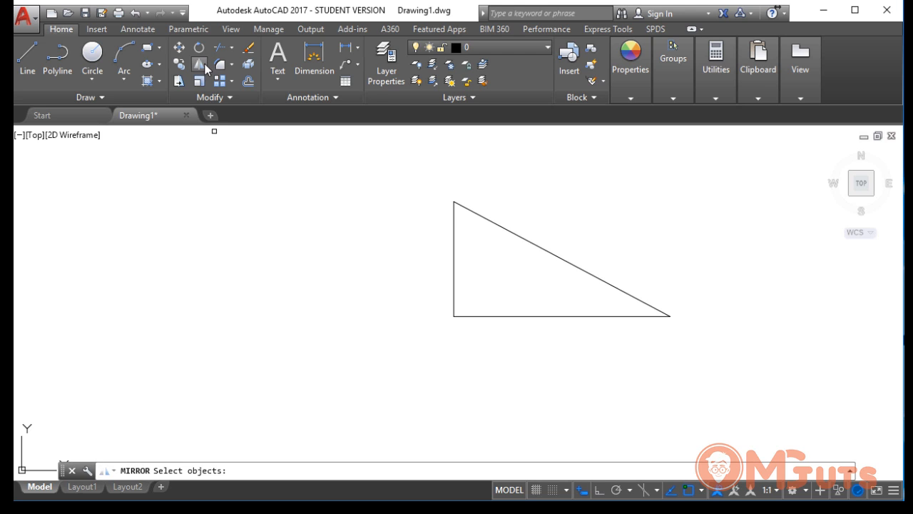
{"action": "mouse_move", "coordinate": [181, 444]}
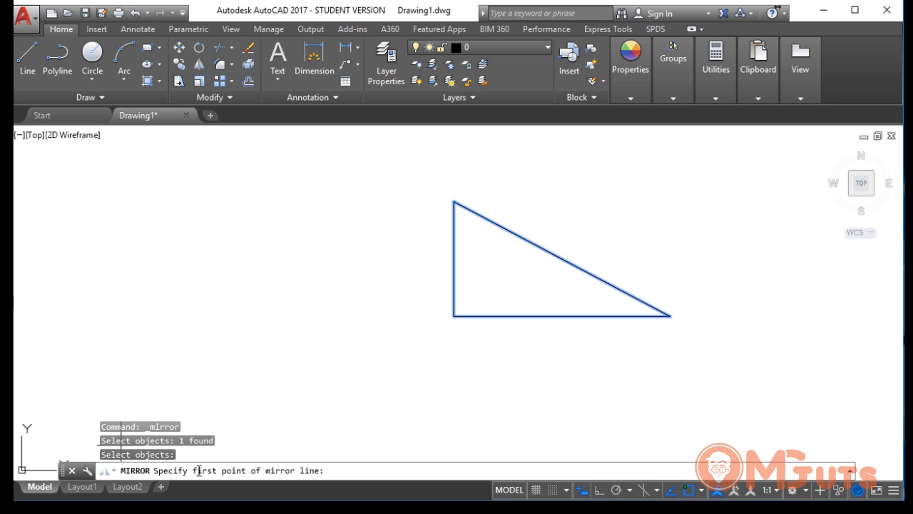
{"action": "mouse_move", "coordinate": [347, 277]}
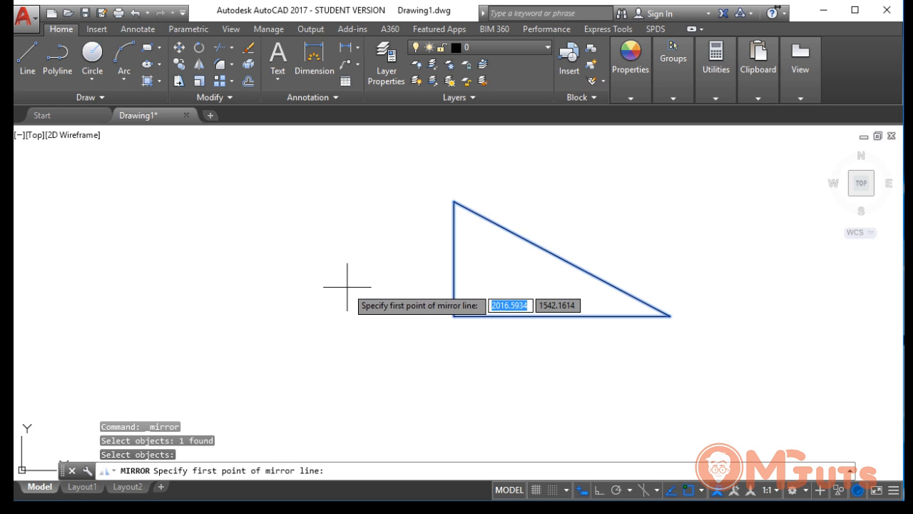
{"action": "mouse_move", "coordinate": [300, 259]}
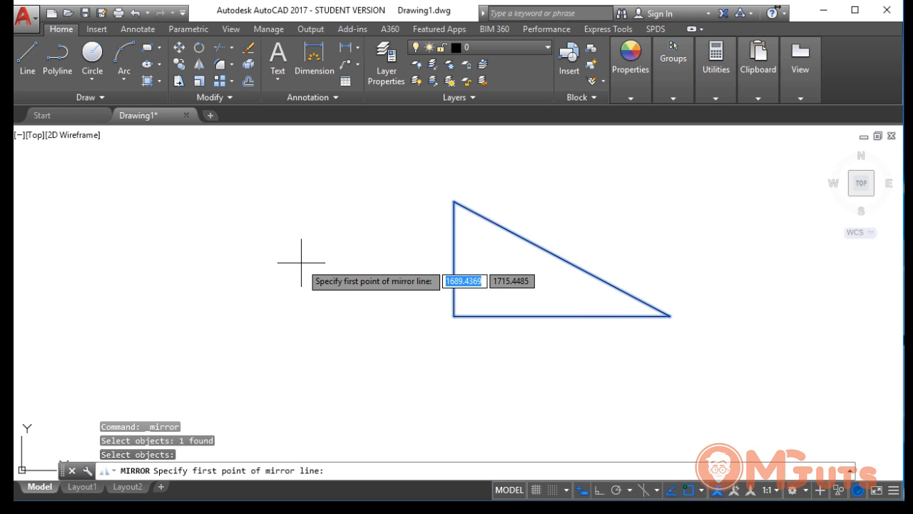
{"action": "mouse_move", "coordinate": [353, 327]}
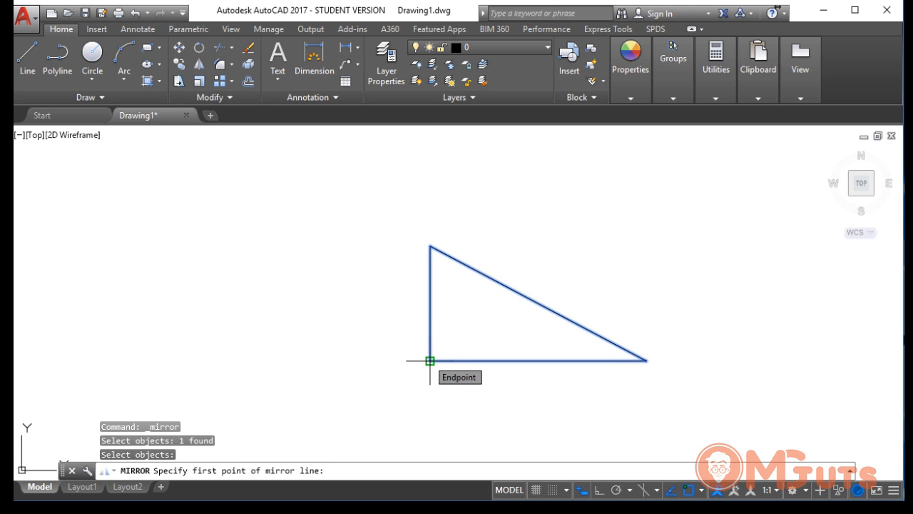
{"action": "mouse_move", "coordinate": [389, 360]}
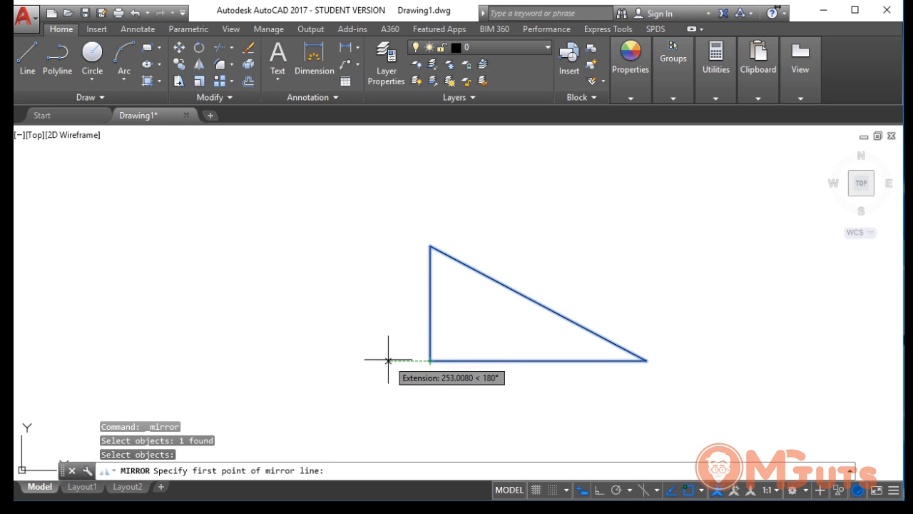
Set the mirror line's first point left of the triangle with Ortho on, previewing a flipped copy.
{"action": "left_click", "coordinate": [387, 360]}
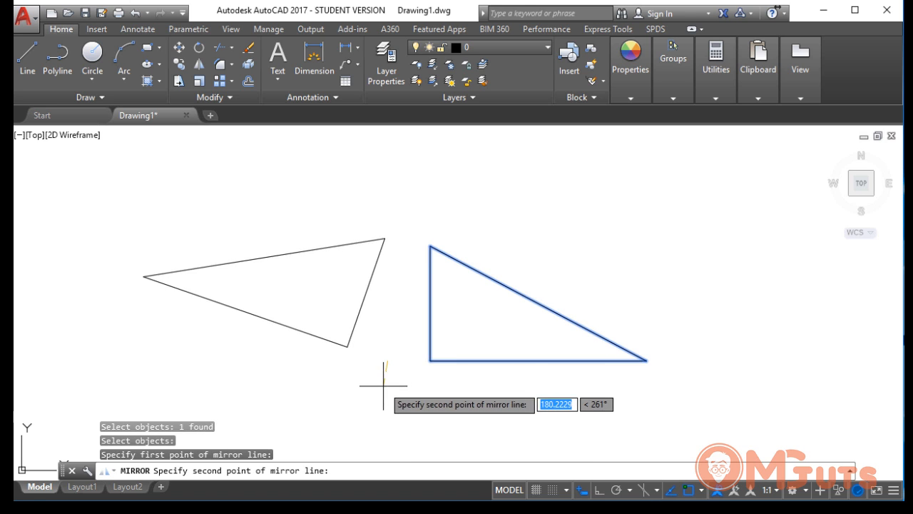
{"action": "left_click", "coordinate": [599, 490]}
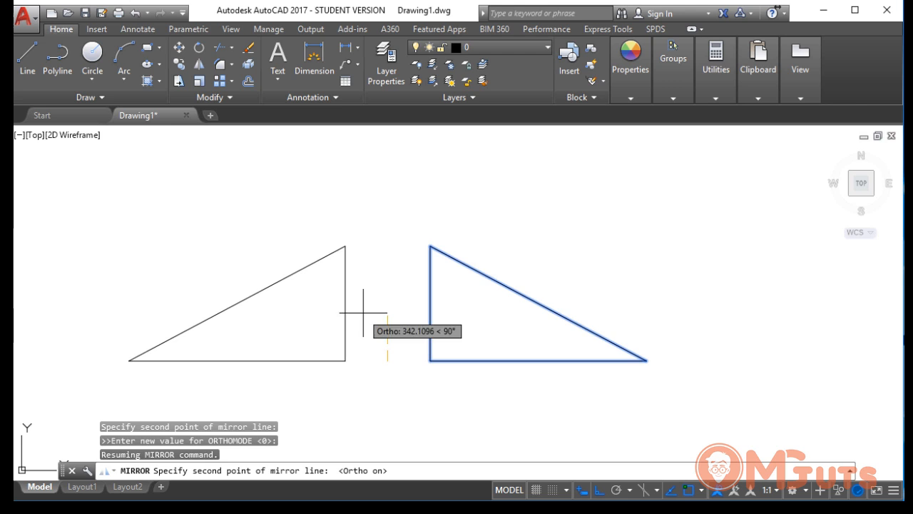
{"action": "mouse_move", "coordinate": [386, 139]}
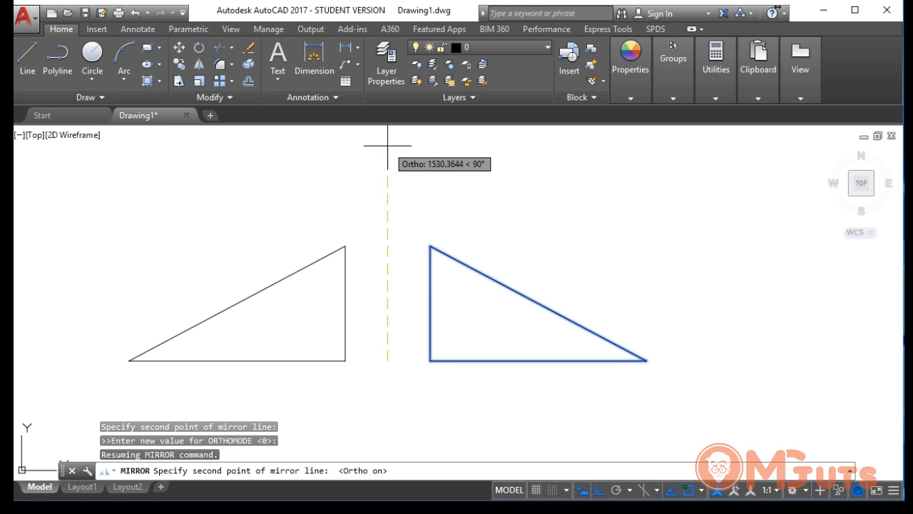
{"action": "mouse_move", "coordinate": [386, 424]}
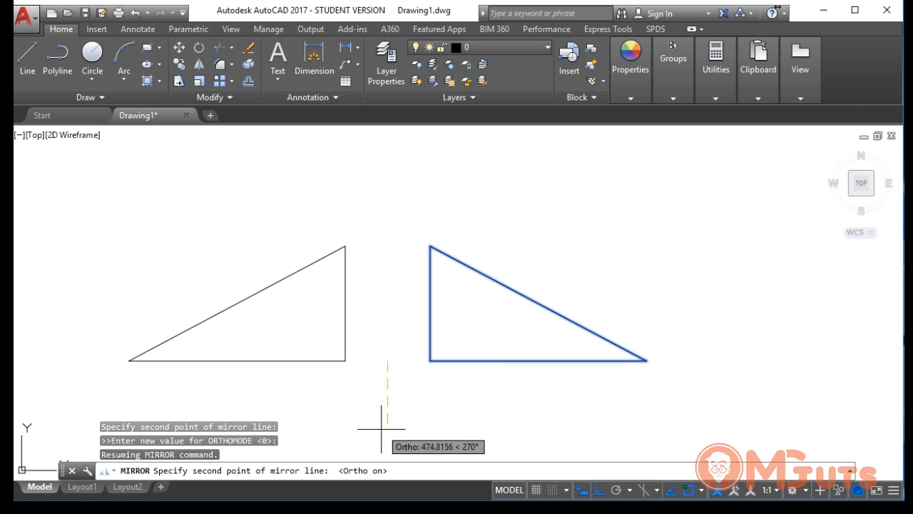
{"action": "mouse_move", "coordinate": [380, 373]}
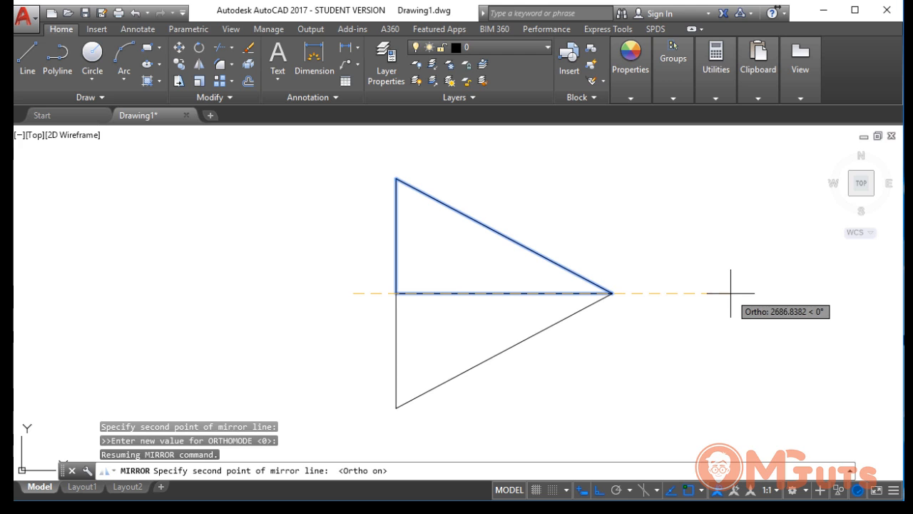
{"action": "key", "text": "Escape"}
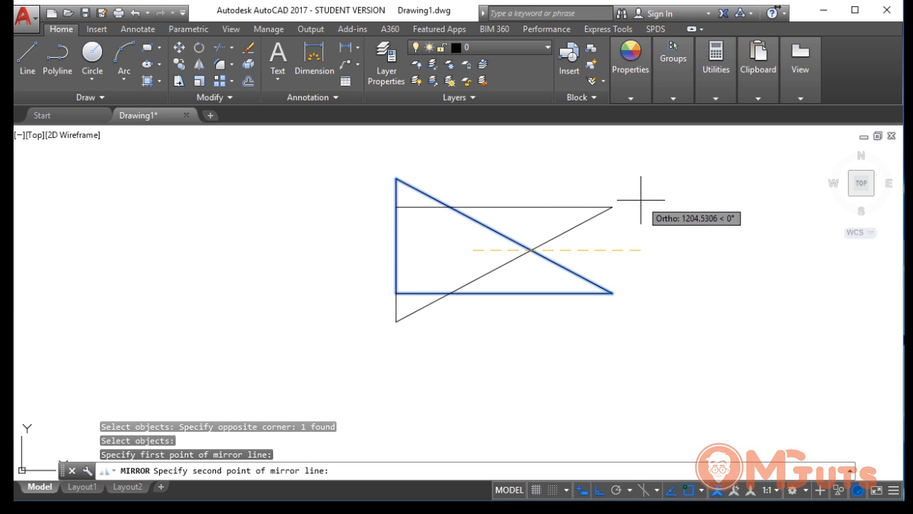
{"action": "mouse_move", "coordinate": [654, 192]}
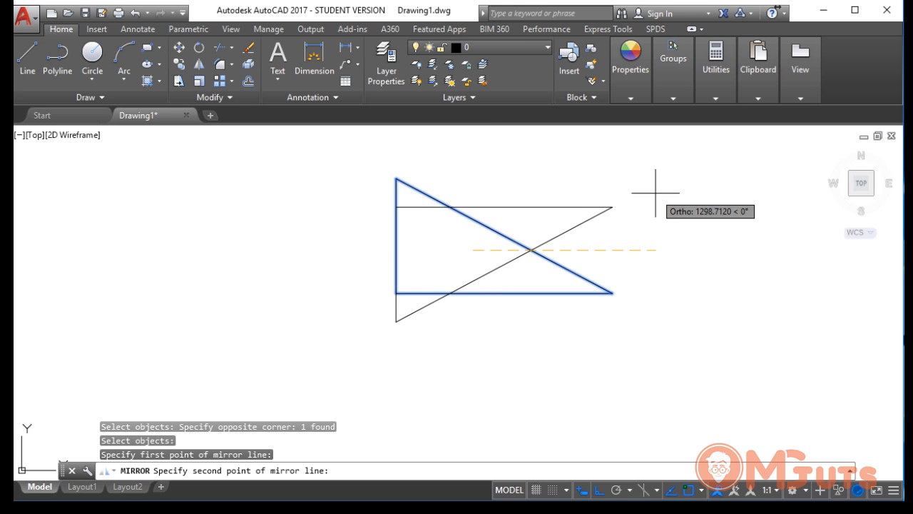
{"action": "mouse_move", "coordinate": [471, 150]}
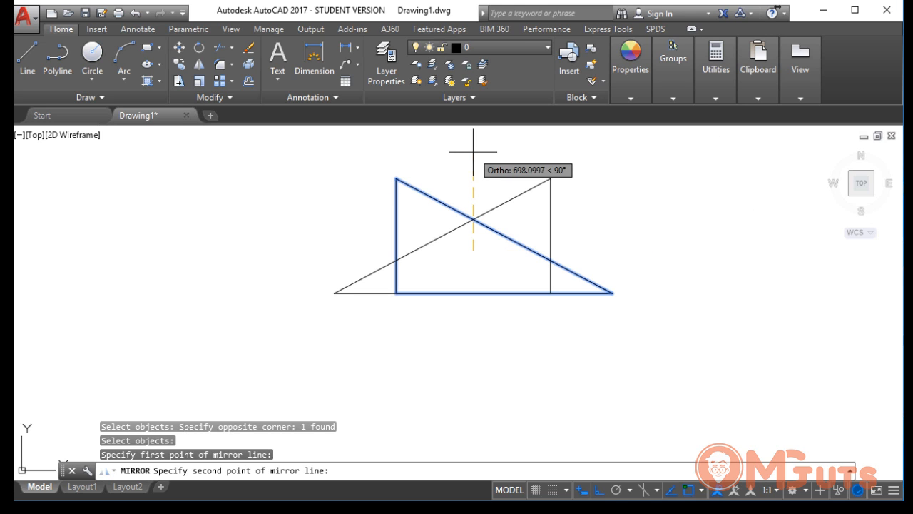
{"action": "mouse_move", "coordinate": [477, 316]}
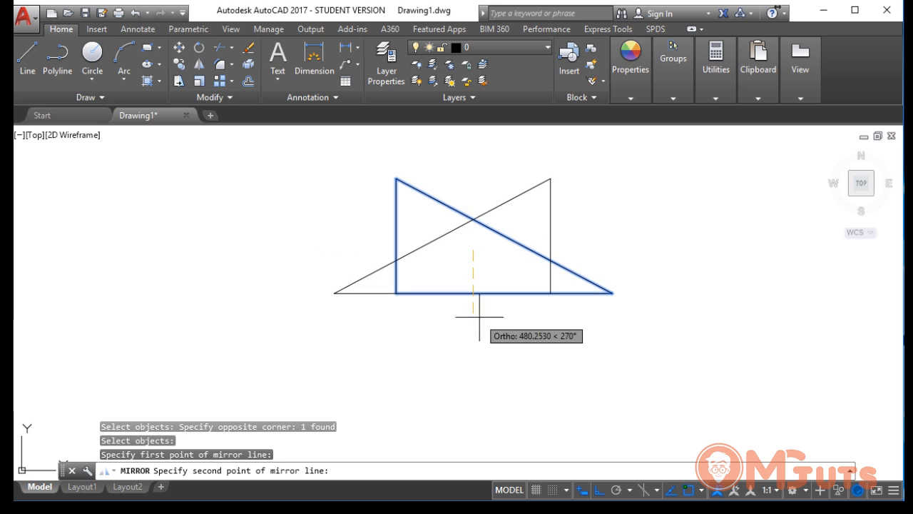
{"action": "mouse_move", "coordinate": [192, 350]}
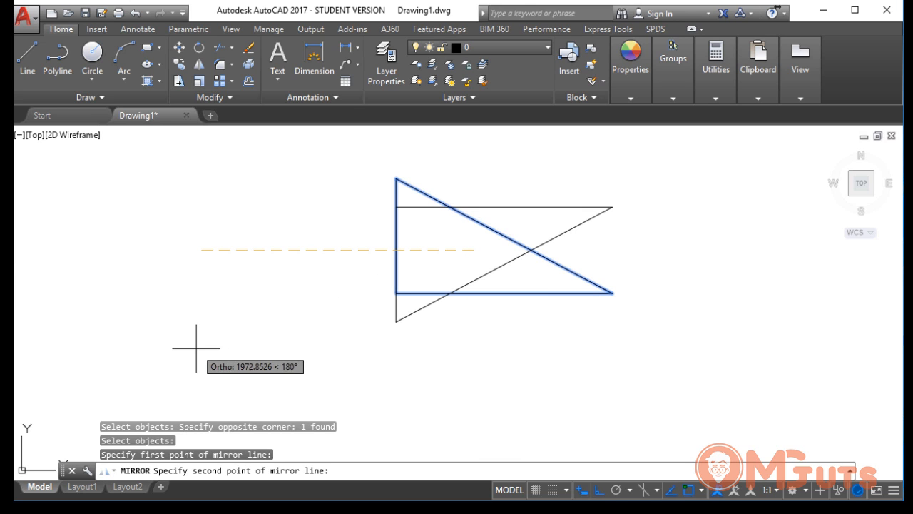
{"action": "mouse_move", "coordinate": [563, 148]}
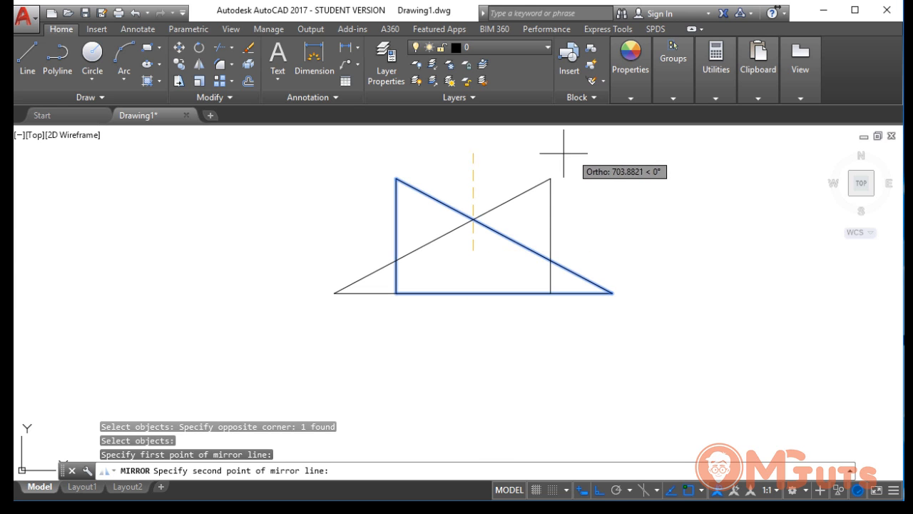
Cancel the mirror in progress with Esc, keeping only the original triangle.
{"action": "key", "text": "Escape"}
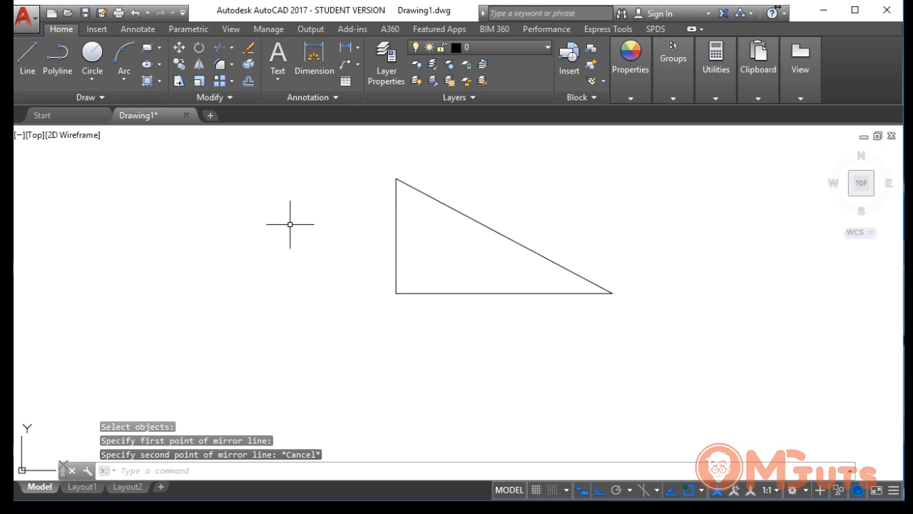
{"action": "mouse_move", "coordinate": [269, 309]}
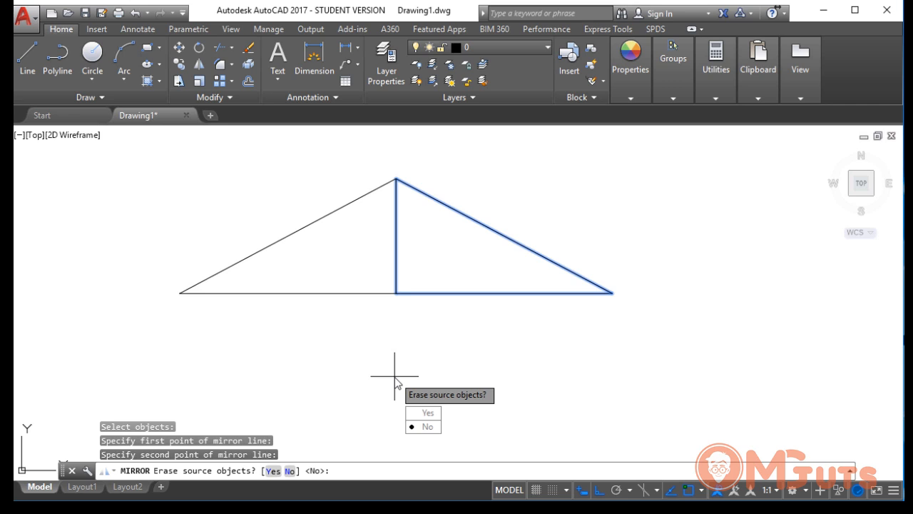
{"action": "mouse_move", "coordinate": [385, 335]}
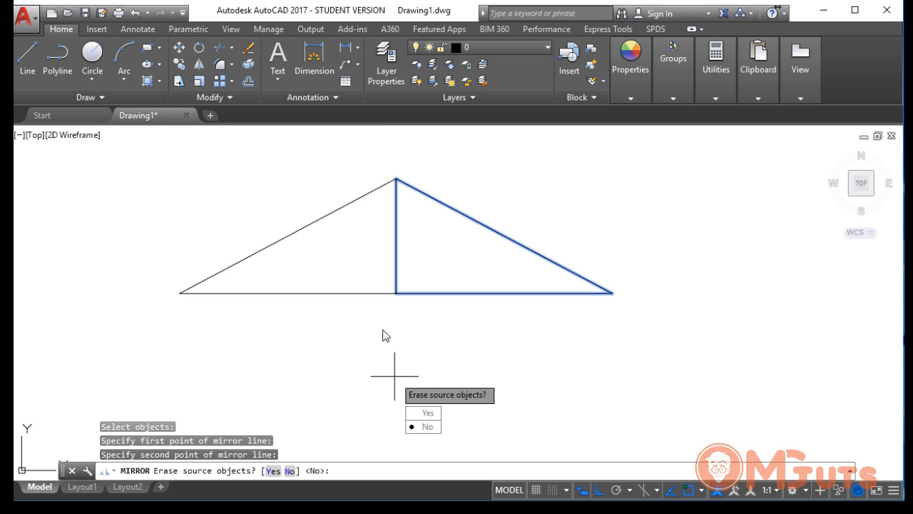
{"action": "mouse_move", "coordinate": [380, 356]}
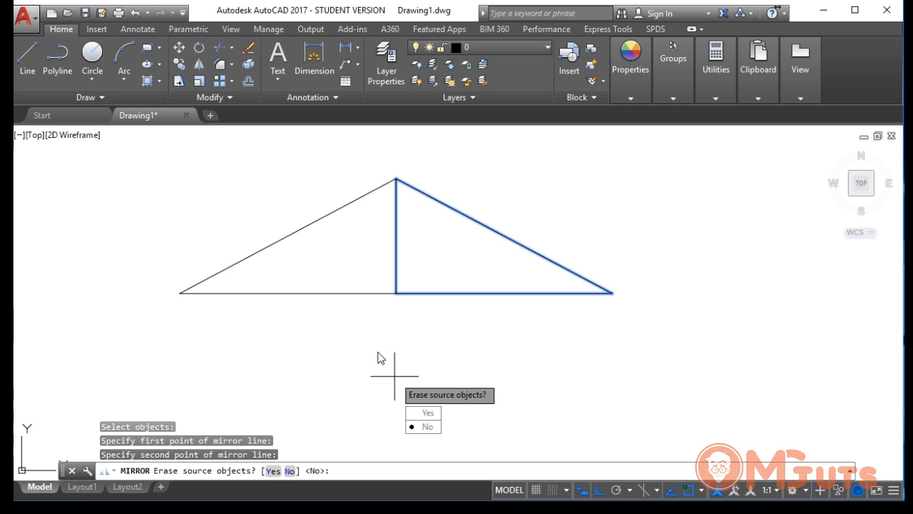
{"action": "mouse_move", "coordinate": [423, 413]}
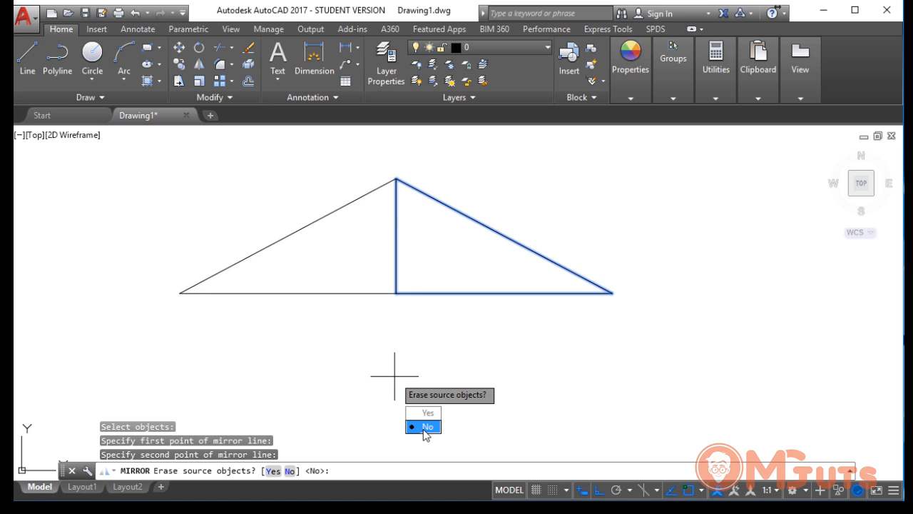
{"action": "mouse_move", "coordinate": [485, 178]}
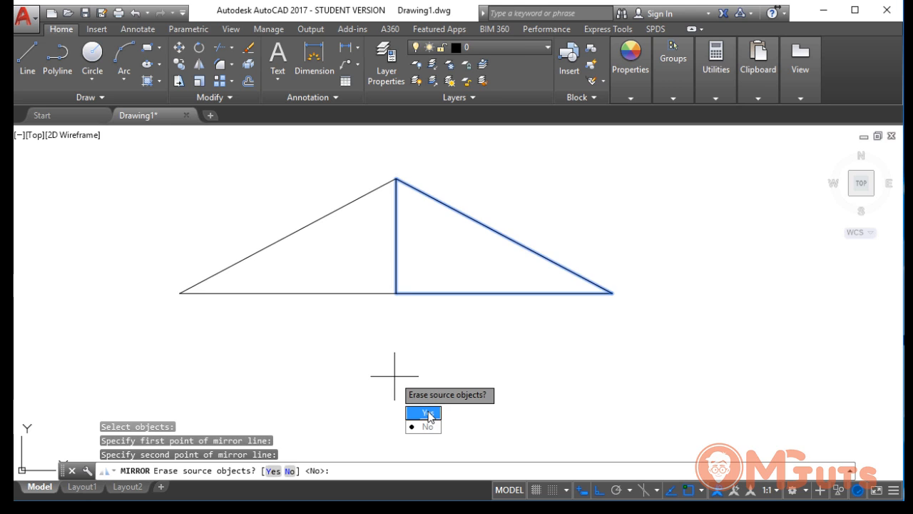
Answer Yes to erase source objects, keeping only the mirrored triangle.
{"action": "left_click", "coordinate": [421, 414]}
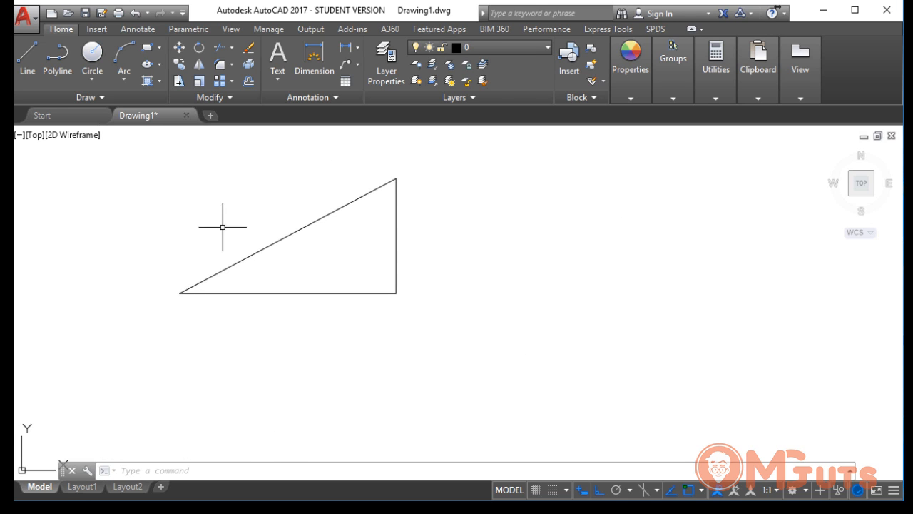
{"action": "mouse_move", "coordinate": [446, 161]}
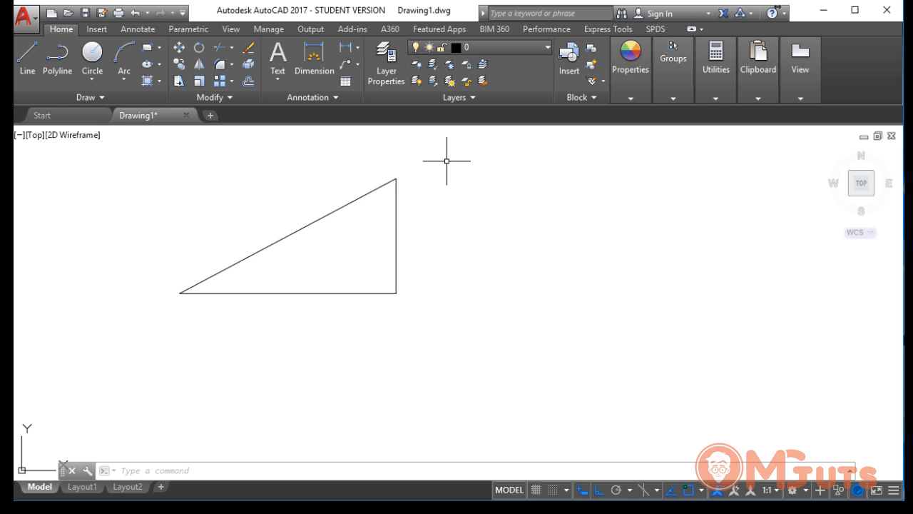
{"action": "mouse_move", "coordinate": [465, 253]}
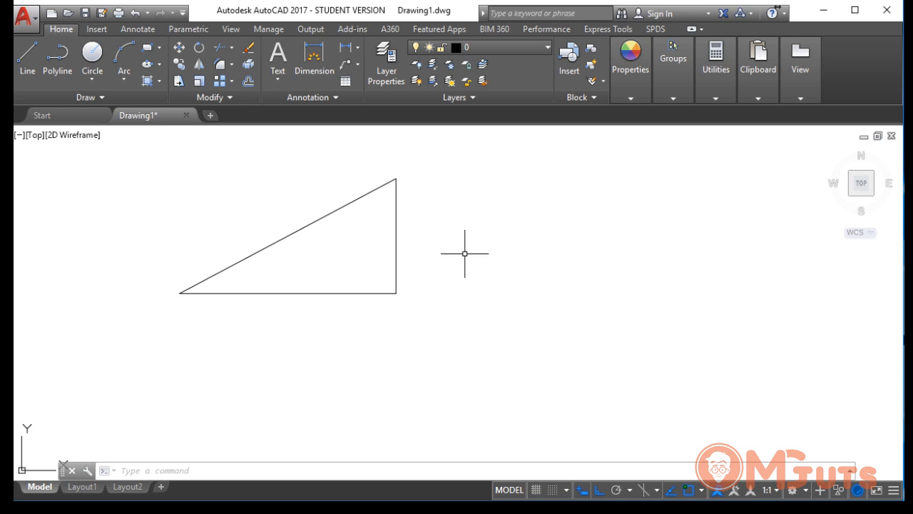